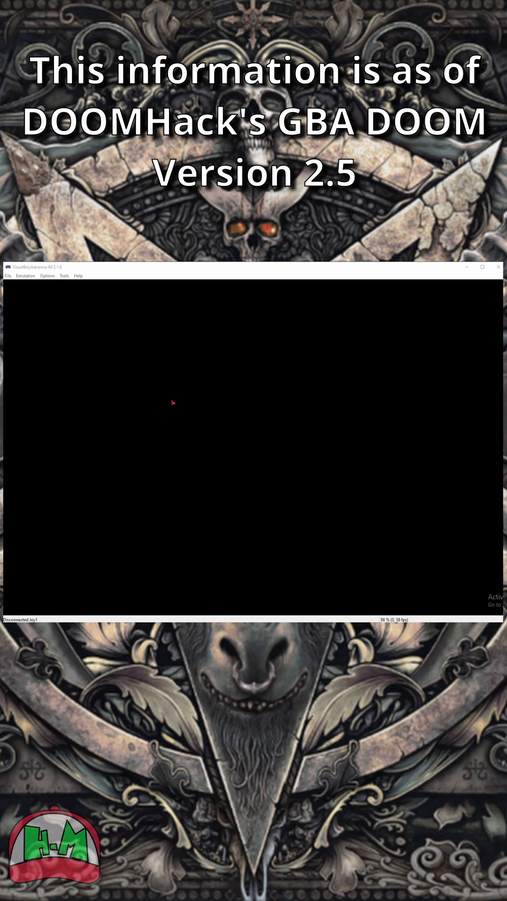
pyautogui.moveTo(6, 282)
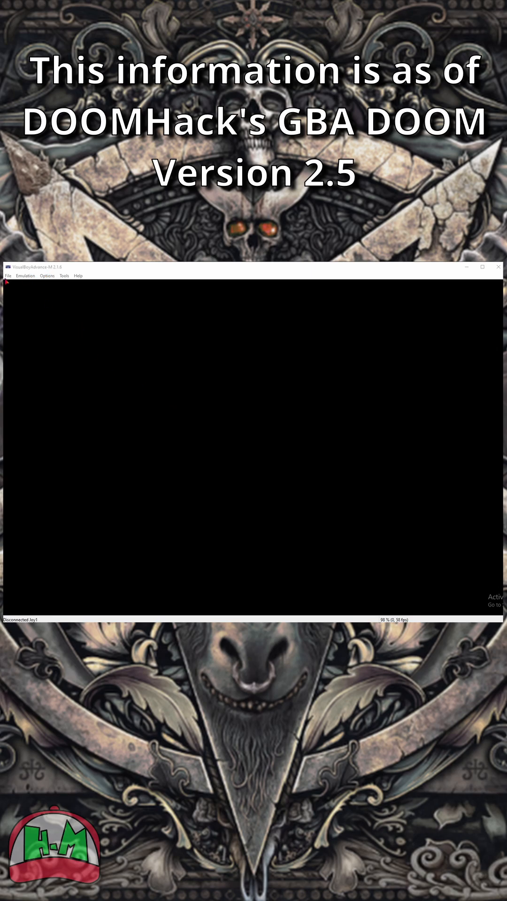
# Load the DOOM ROM and reach the Game Boy Advance configuration with a 64K flash size override
pyautogui.click(8, 276)
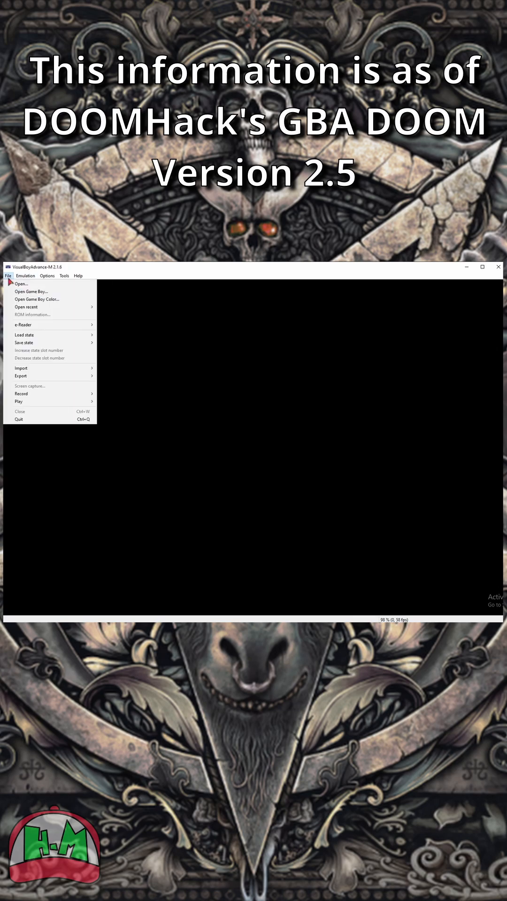
pyautogui.moveTo(31, 291)
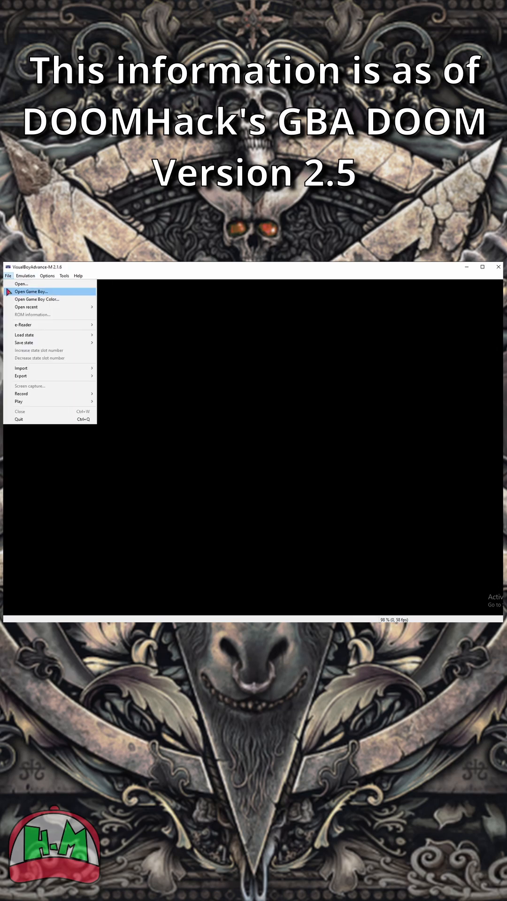
pyautogui.moveTo(29, 317)
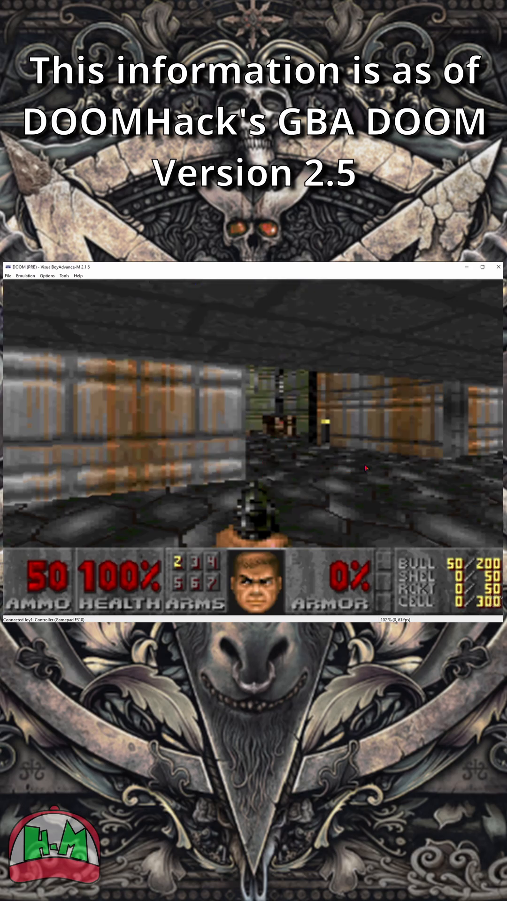
pyautogui.click(47, 276)
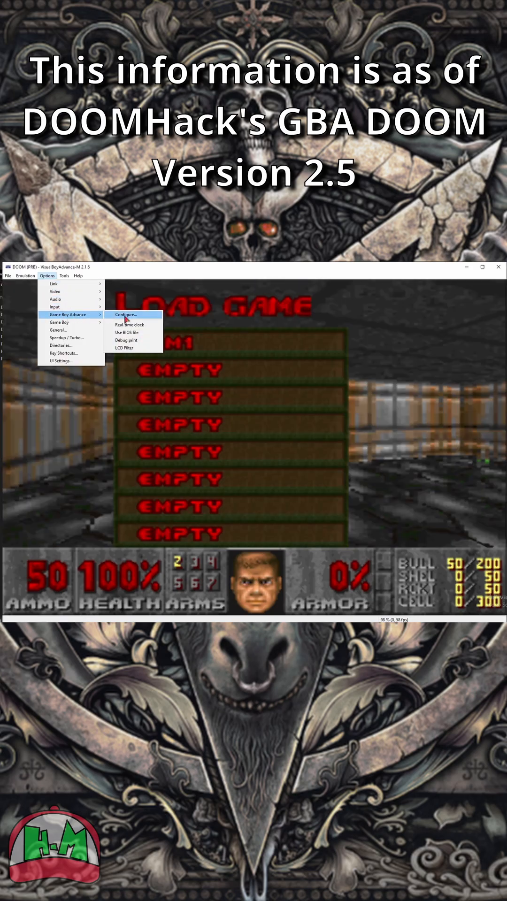
pyautogui.click(125, 315)
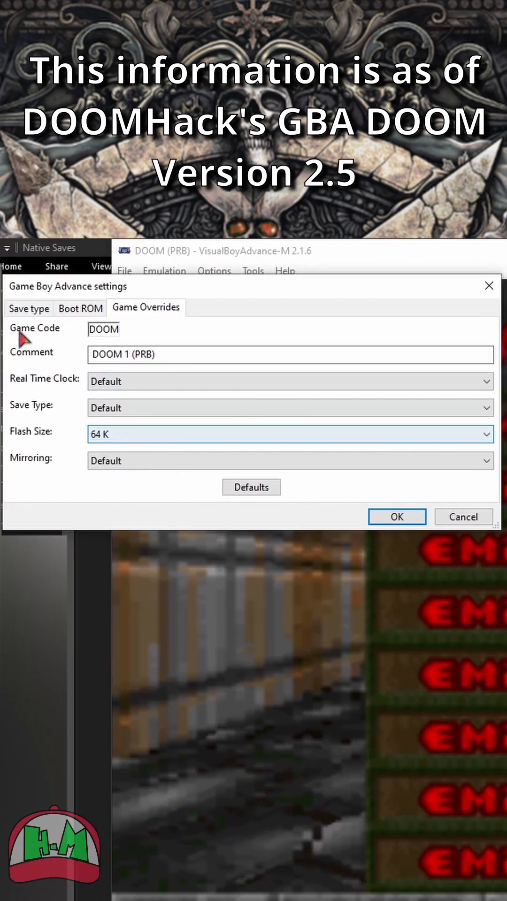
# Set the cartridge save type to SRAM and confirm, so DOOM reloads with its E1M1 save slot
pyautogui.click(28, 308)
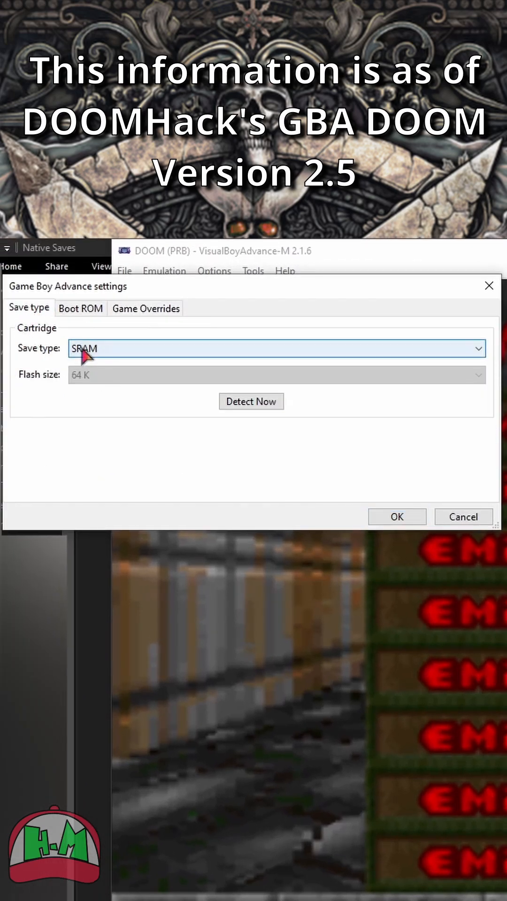
pyautogui.moveTo(153, 382)
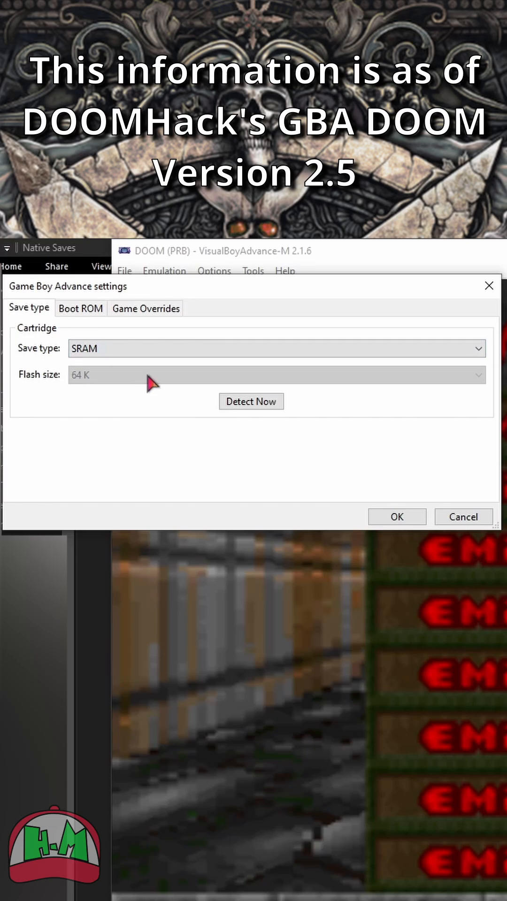
pyautogui.click(276, 348)
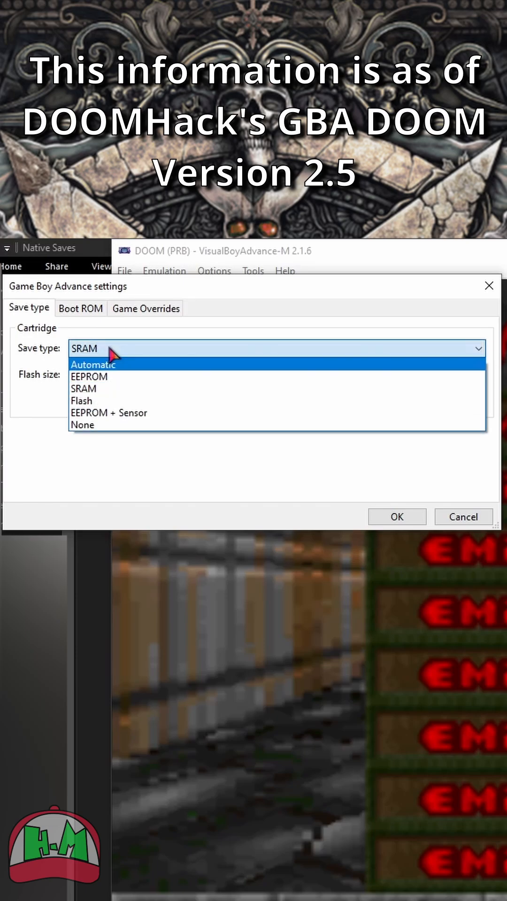
pyautogui.click(84, 388)
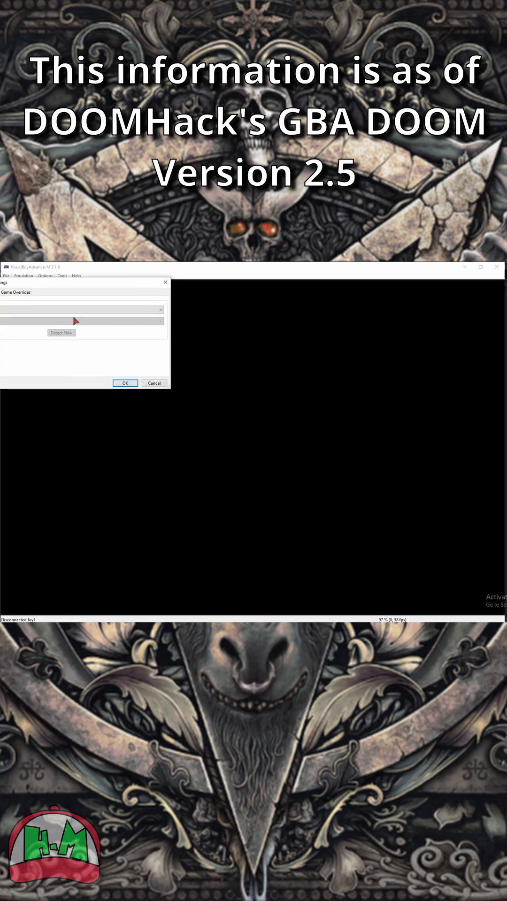
pyautogui.click(125, 382)
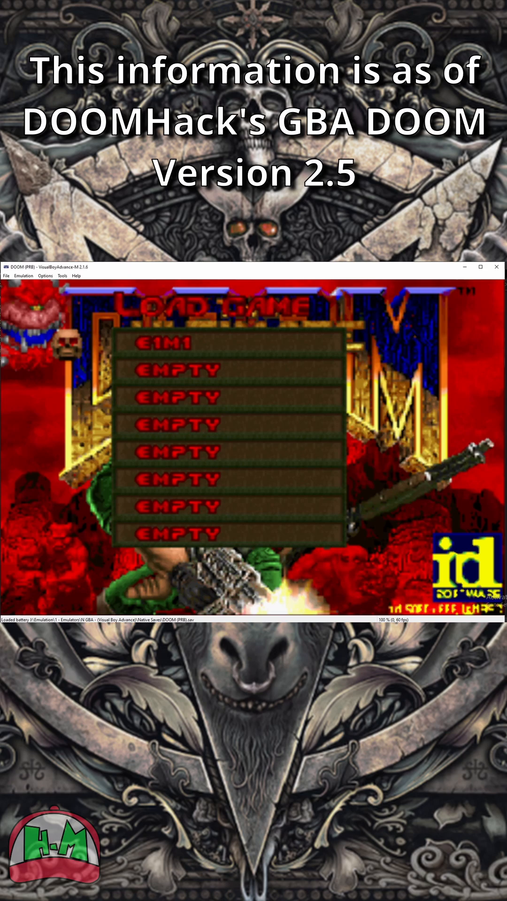